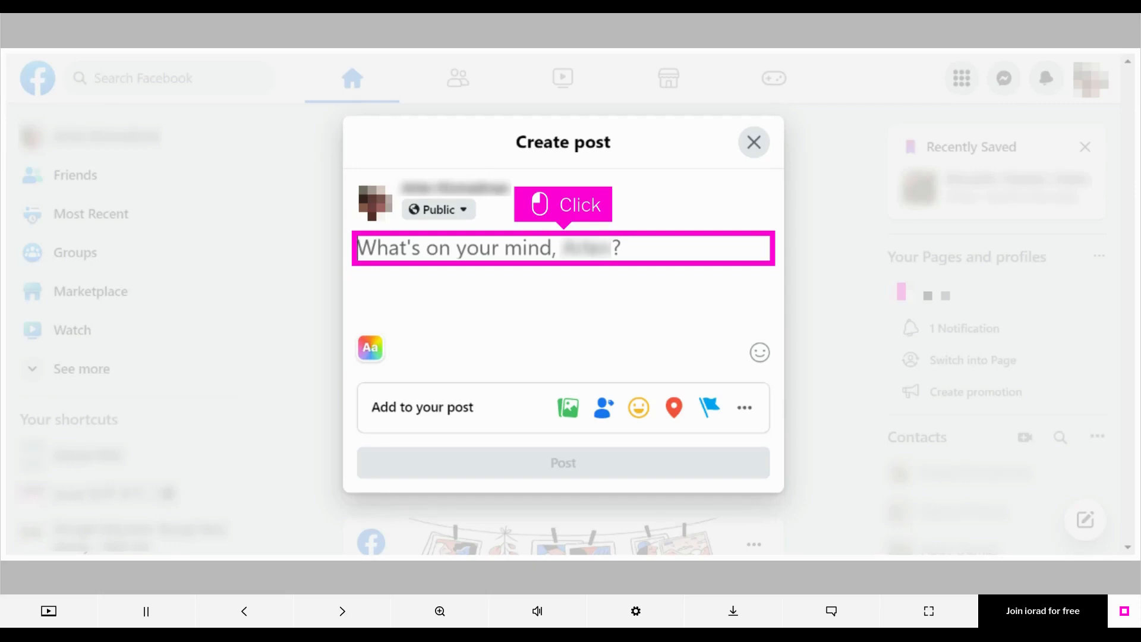
{"action": "mouse_move", "coordinate": [576, 314]}
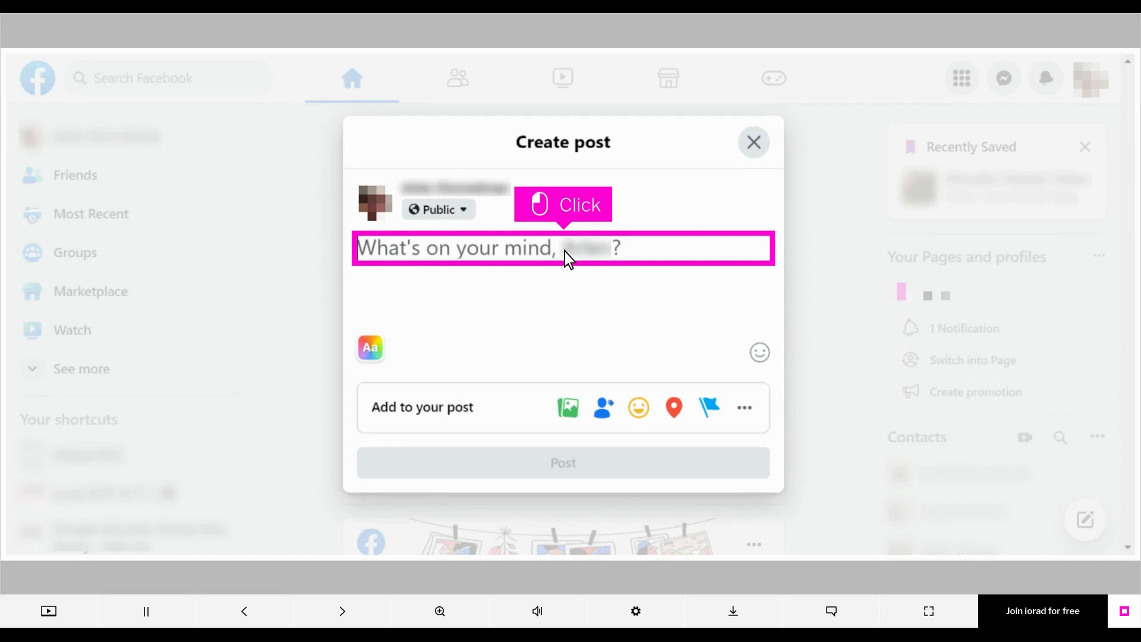
Step: Draft a new post reading "Example text", then begin entering "Strike-through text for Facebook" in LingoJam
{"action": "left_click", "coordinate": [562, 247]}
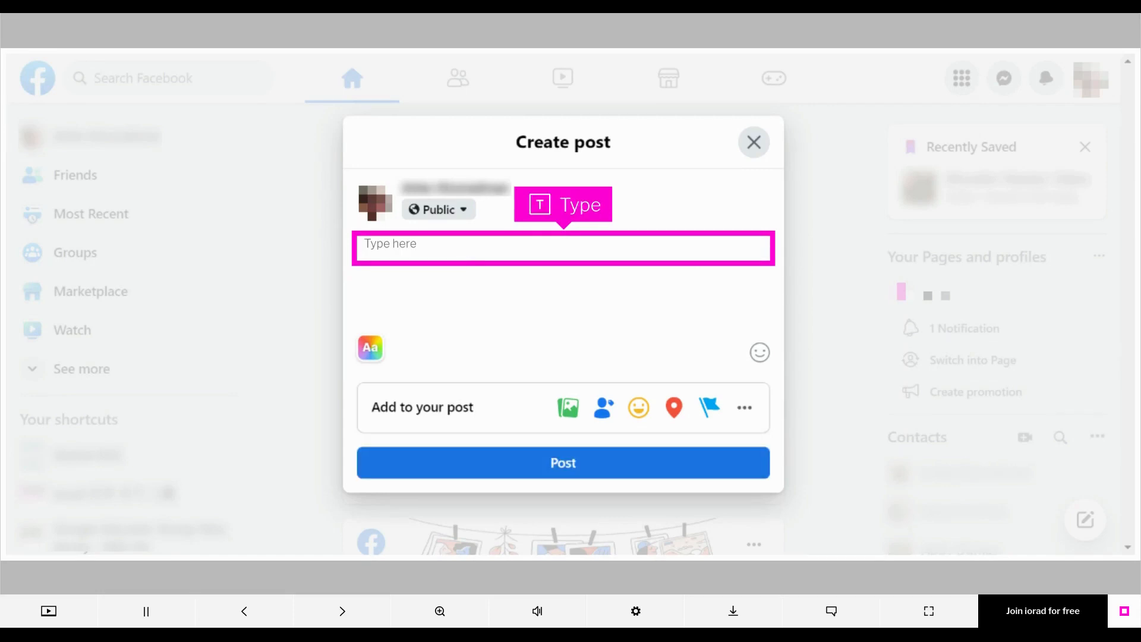
{"action": "type", "text": "Example text"}
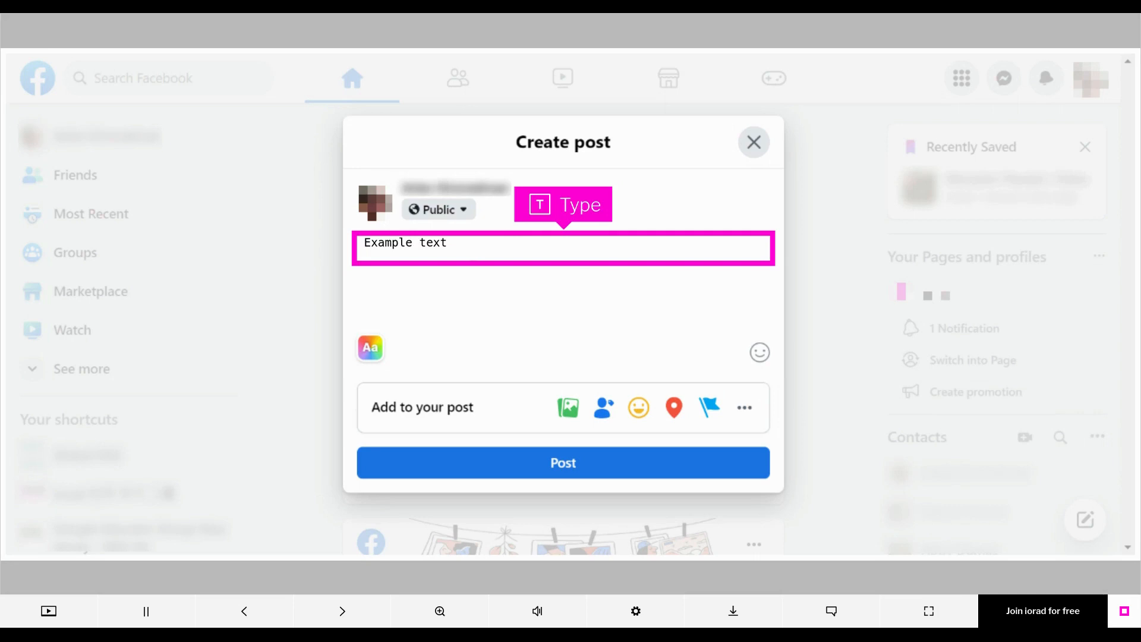
{"action": "type", "text": "Strike-through text for Facebook"}
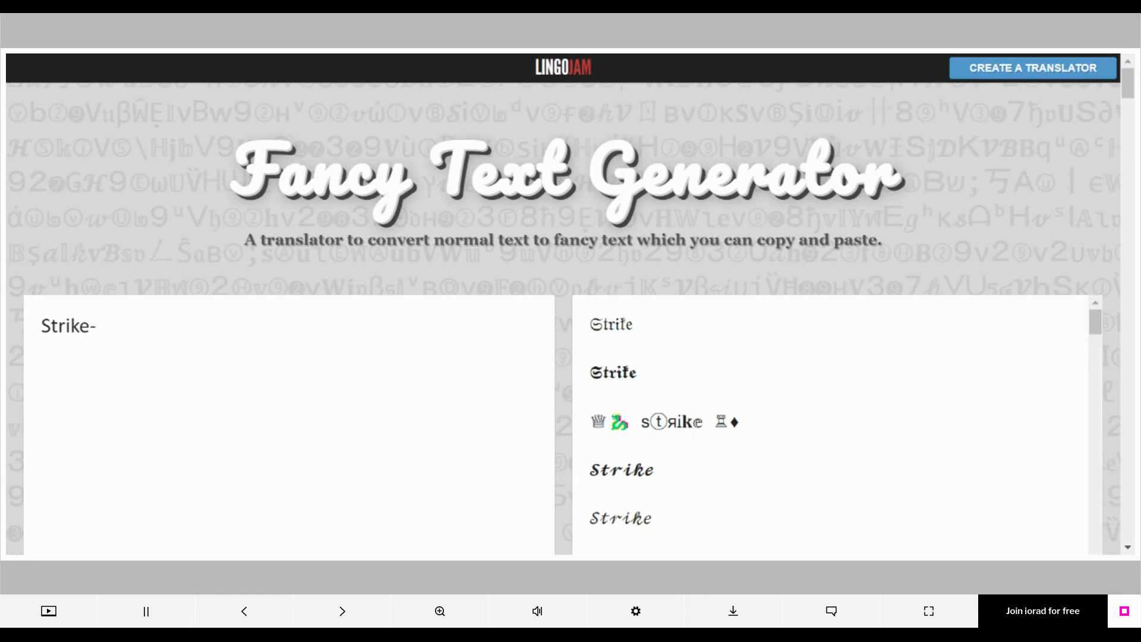
Step: Complete the LingoJam input phrase "Strike-through text for Facebook" to generate styled versions
{"action": "type", "text": "through text for Facebook"}
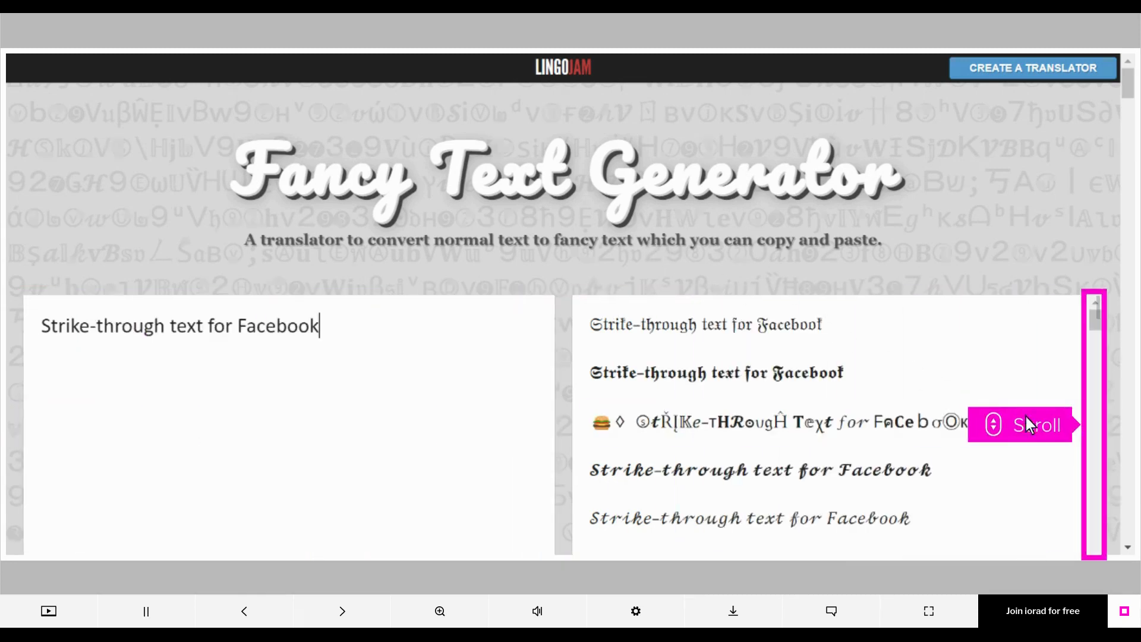
{"action": "mouse_move", "coordinate": [1055, 436]}
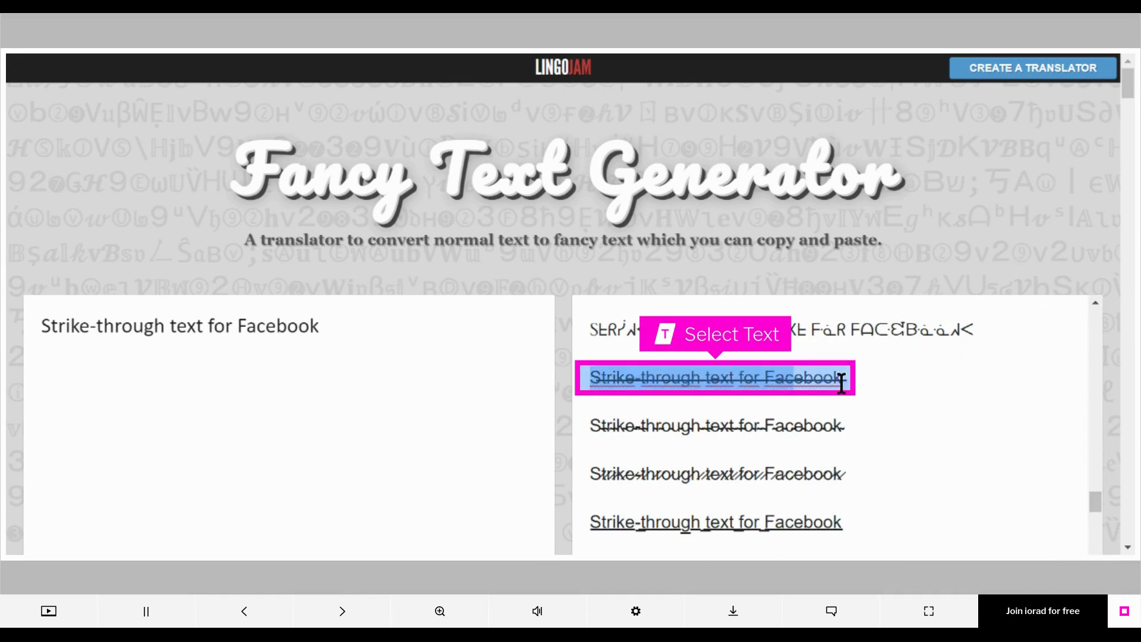
{"action": "mouse_move", "coordinate": [840, 382]}
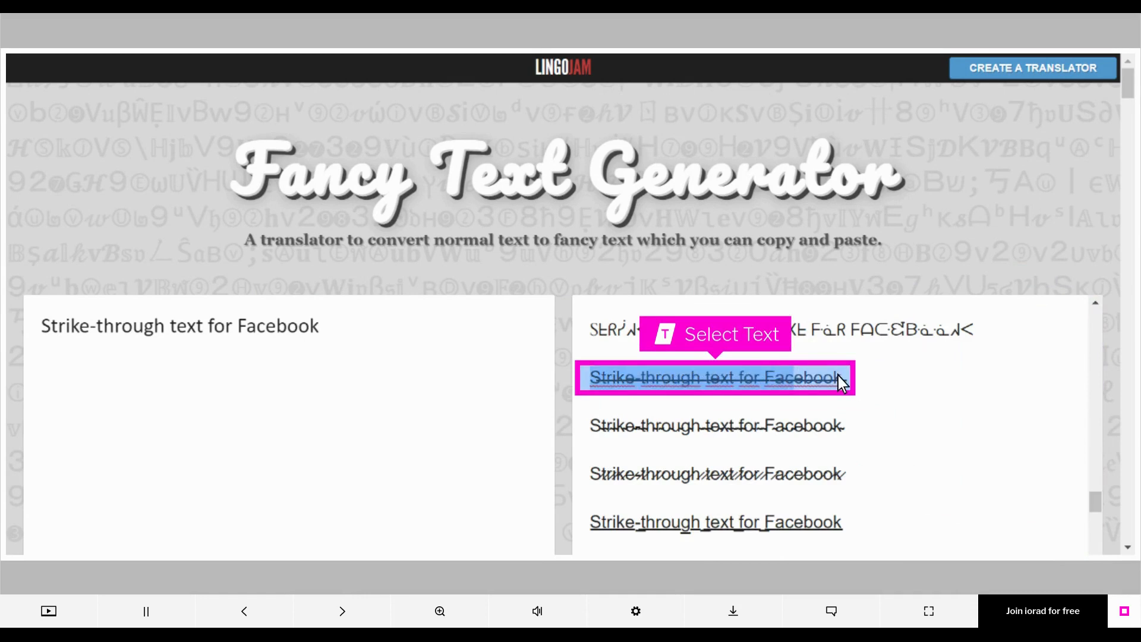
Step: Select and copy the struck-through variant of "Strike-through text for Facebook"
{"action": "left_click", "coordinate": [714, 377]}
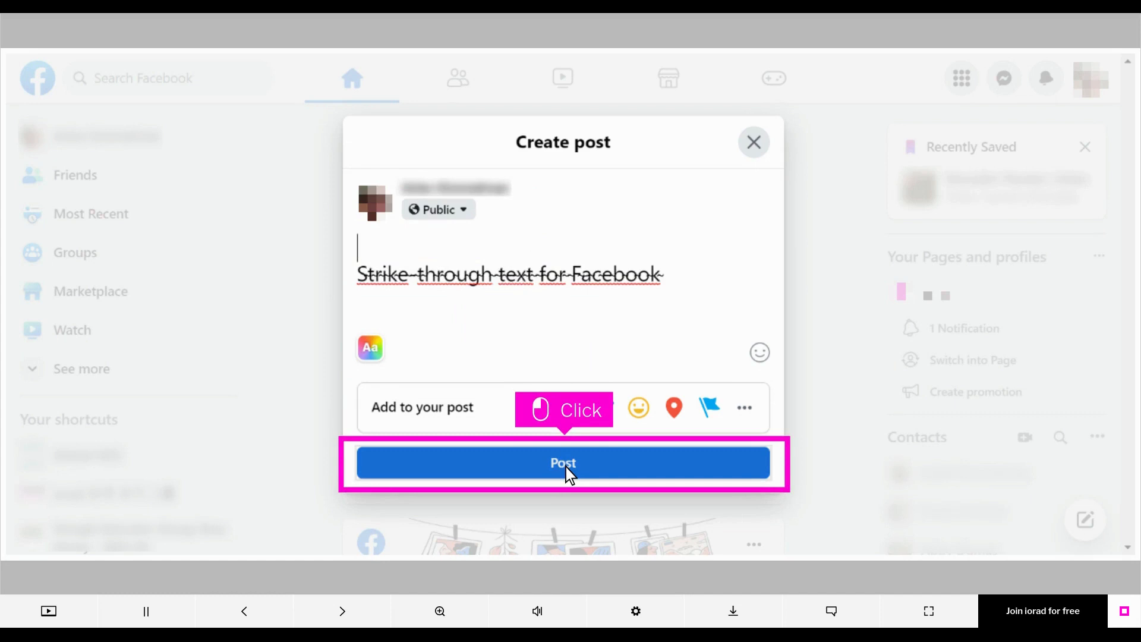
Step: Publish the post containing the struck-through "Strike-through text for Facebook"
{"action": "left_click", "coordinate": [562, 463]}
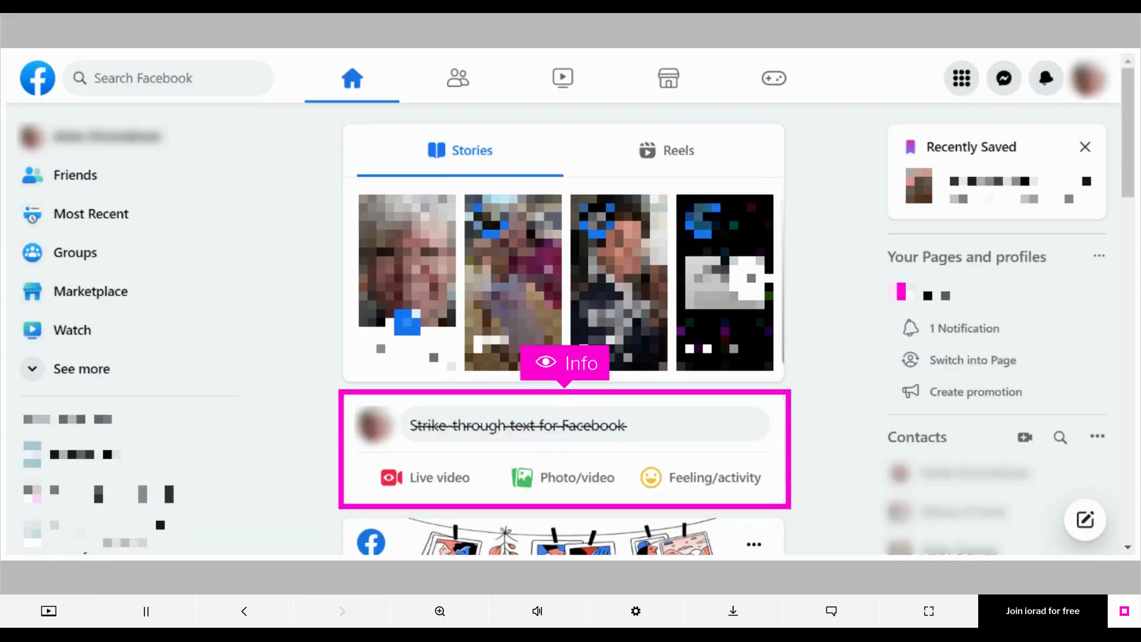